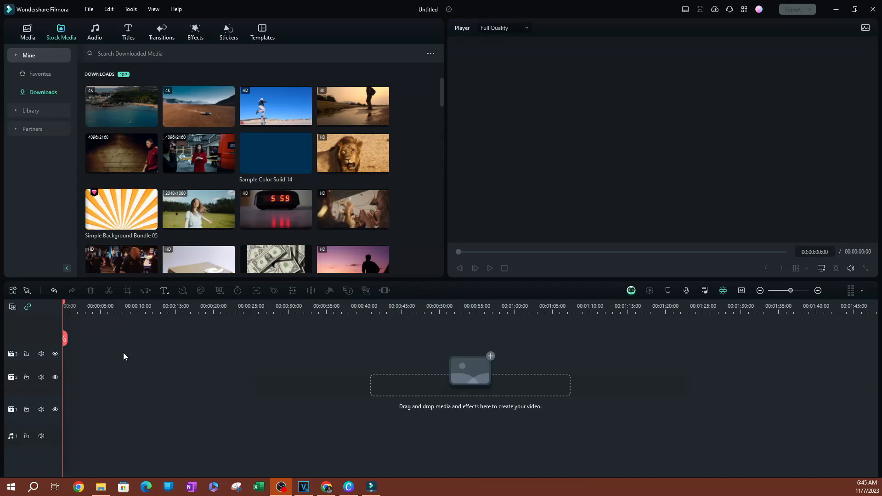
mouse_move(205, 111)
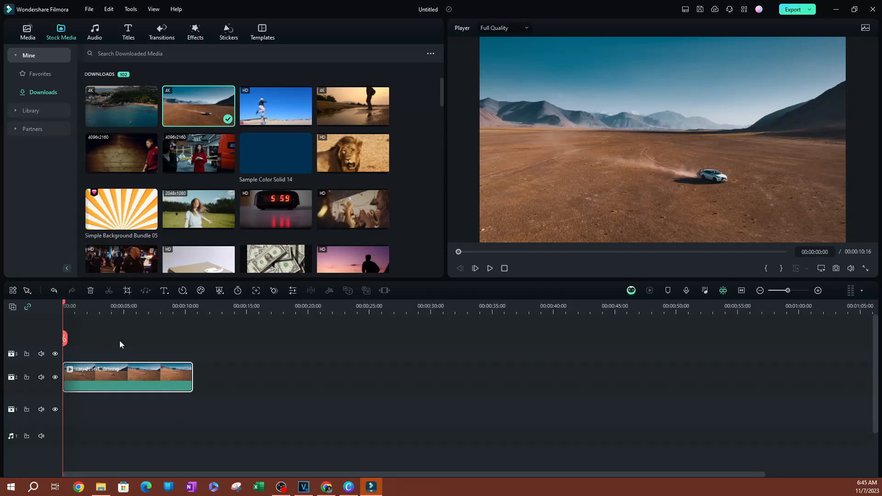
- Place the desert white-car driving clip from Stock Media Downloads onto the timeline
left_click(488, 268)
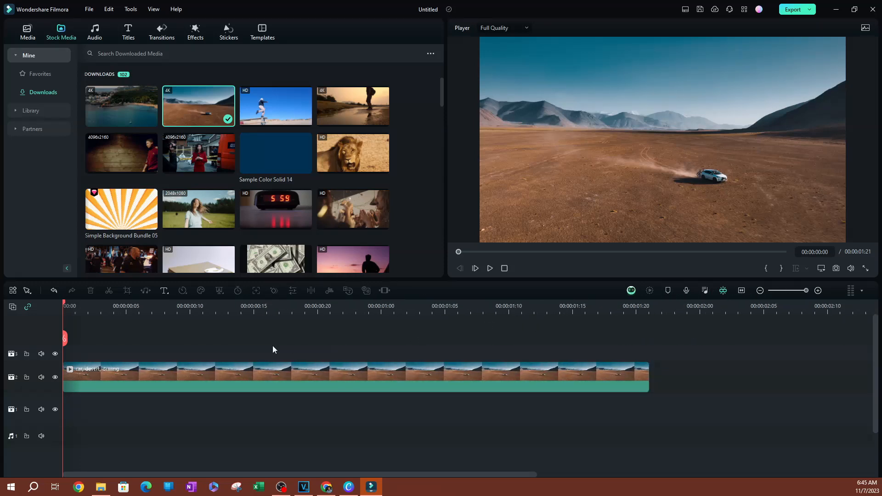
left_click(488, 269)
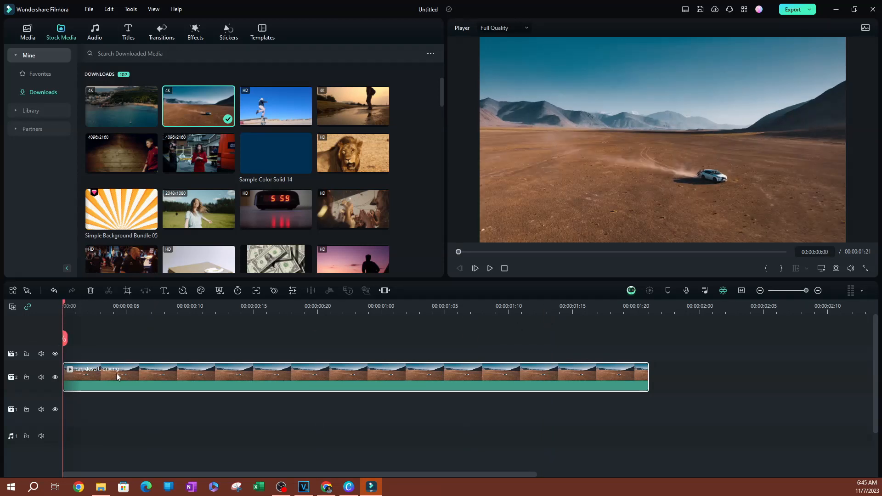
mouse_move(135, 377)
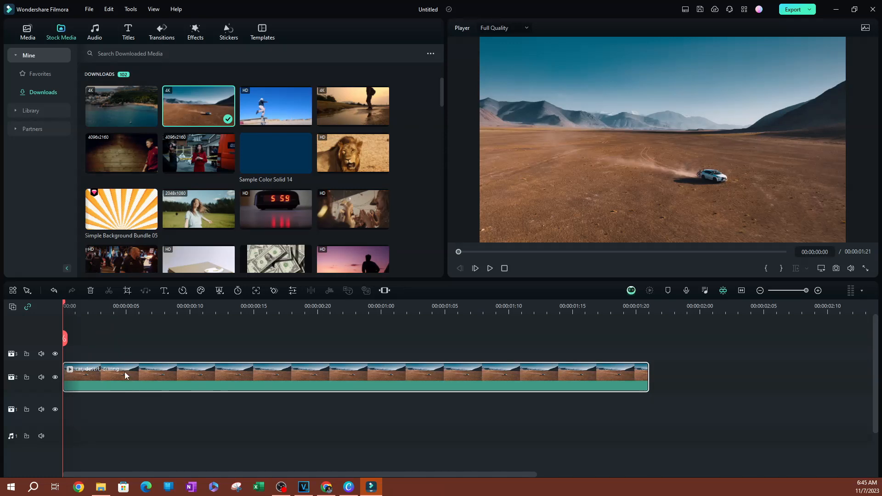
mouse_move(139, 377)
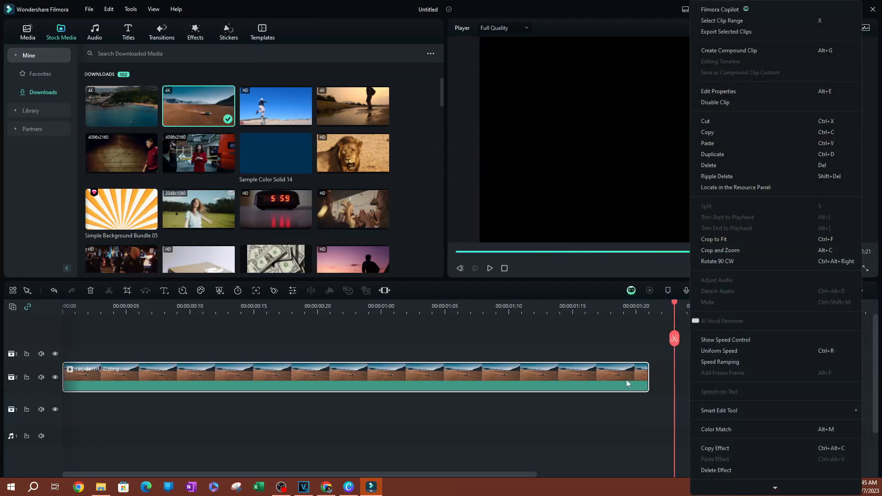
mouse_move(708, 143)
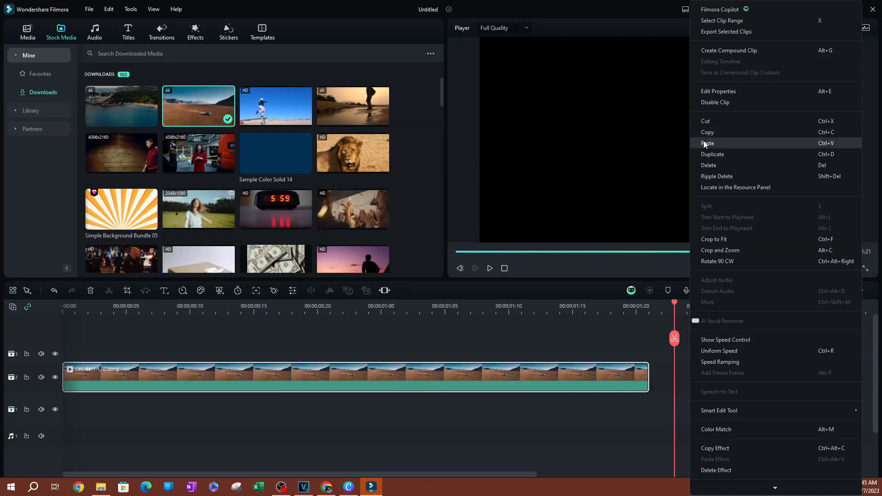
- Paste a full-length copy of the desert car clip onto the track above the original
left_click(707, 144)
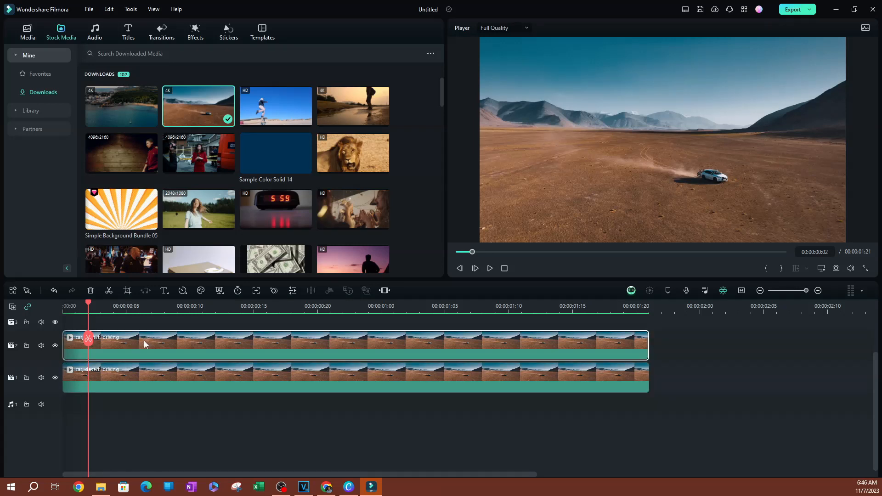
mouse_move(132, 347)
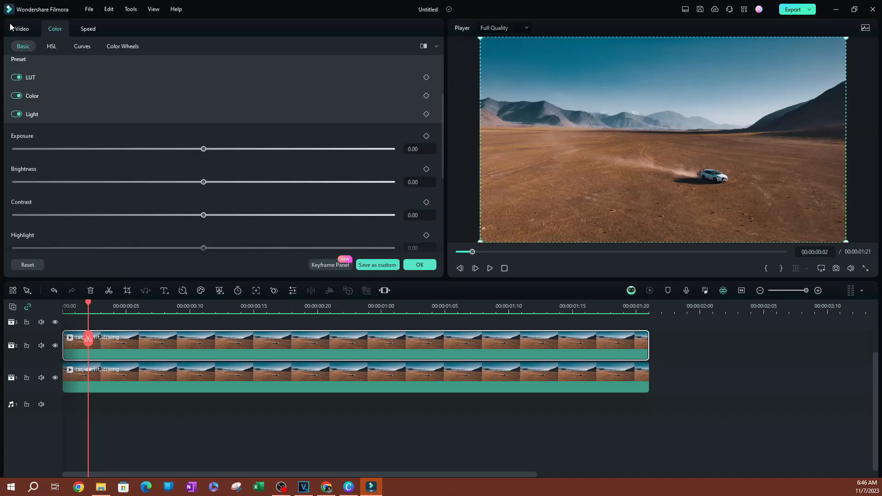
- Apply a Circle mask to the top car clip from Video > Mask
left_click(21, 29)
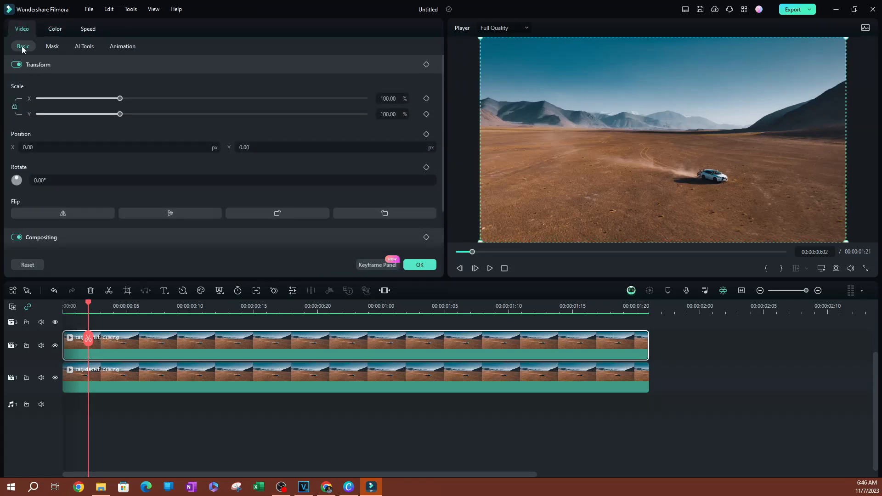
left_click(51, 46)
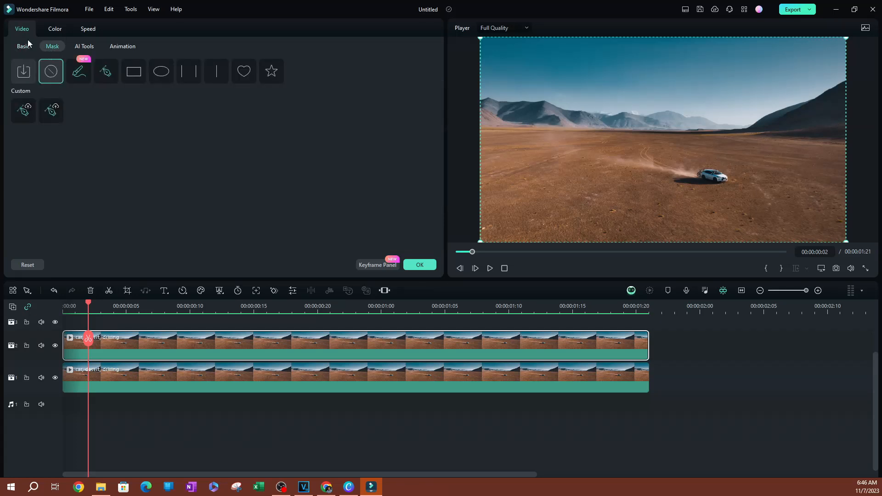
mouse_move(160, 72)
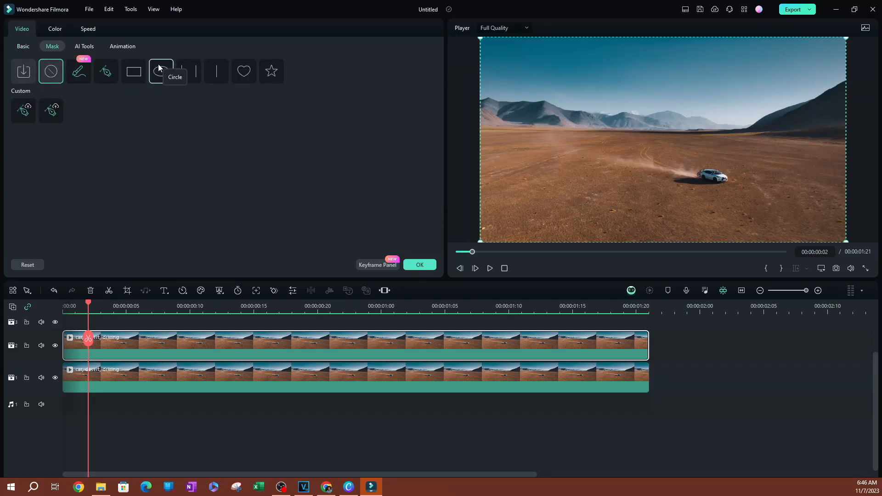
left_click(162, 71)
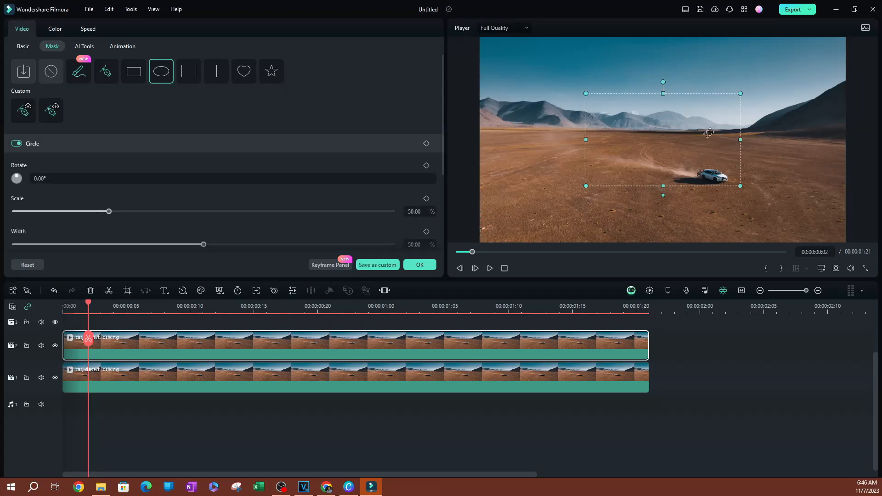
mouse_move(751, 144)
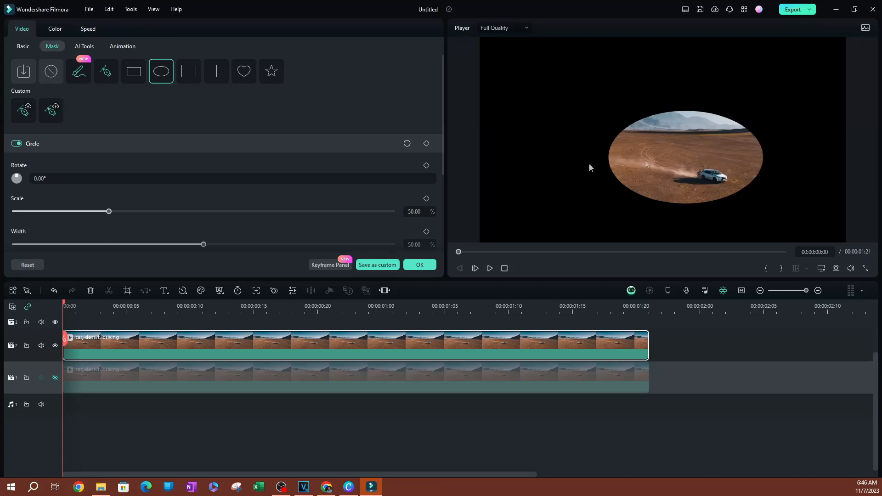
- Shrink the circle mask tightly around the white car and soften its edge with blur
left_click(686, 157)
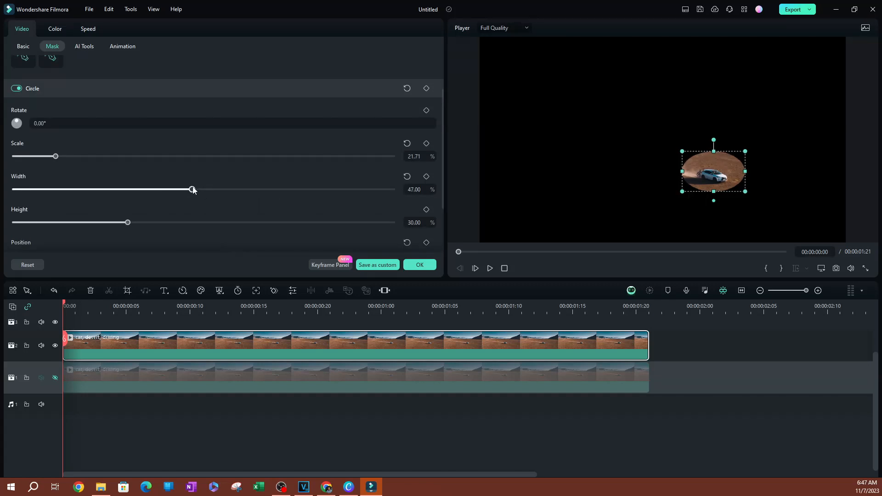
left_click_drag(192, 189, 146, 189)
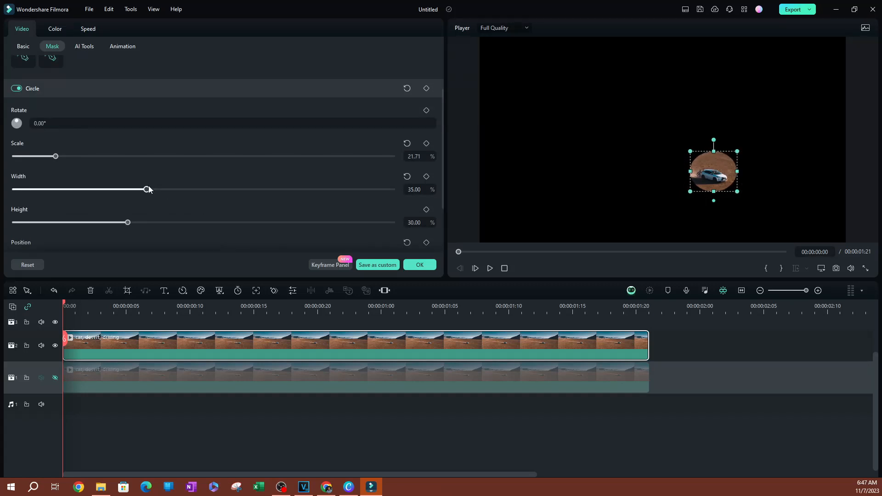
left_click_drag(146, 189, 131, 190)
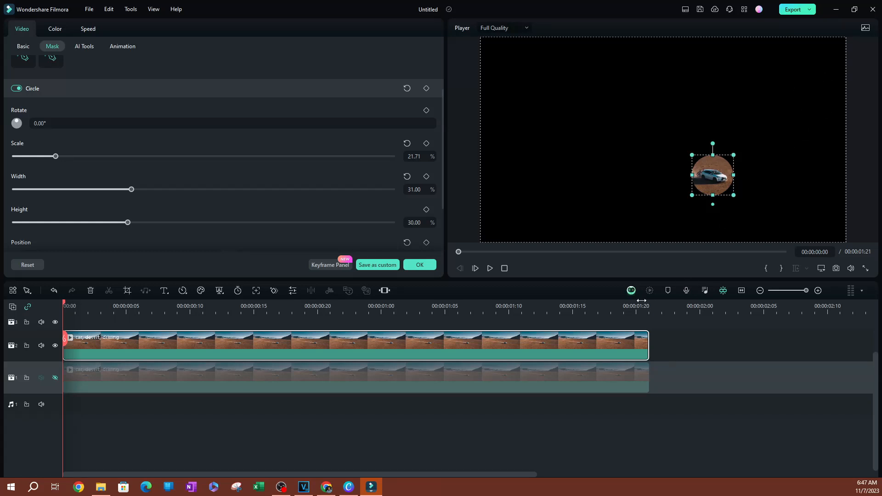
mouse_move(442, 185)
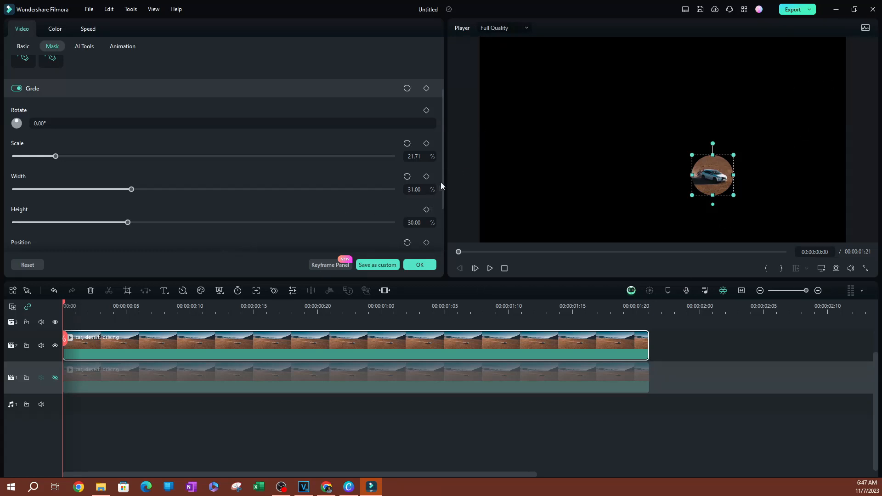
mouse_move(713, 150)
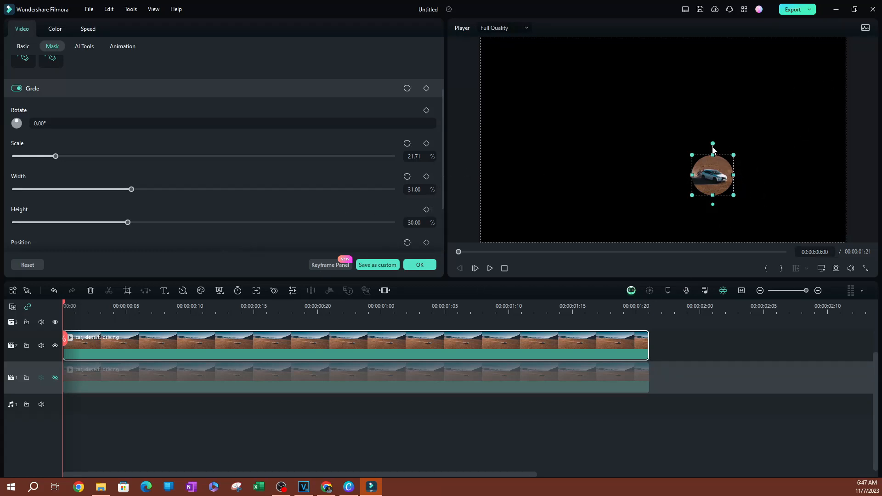
mouse_move(444, 168)
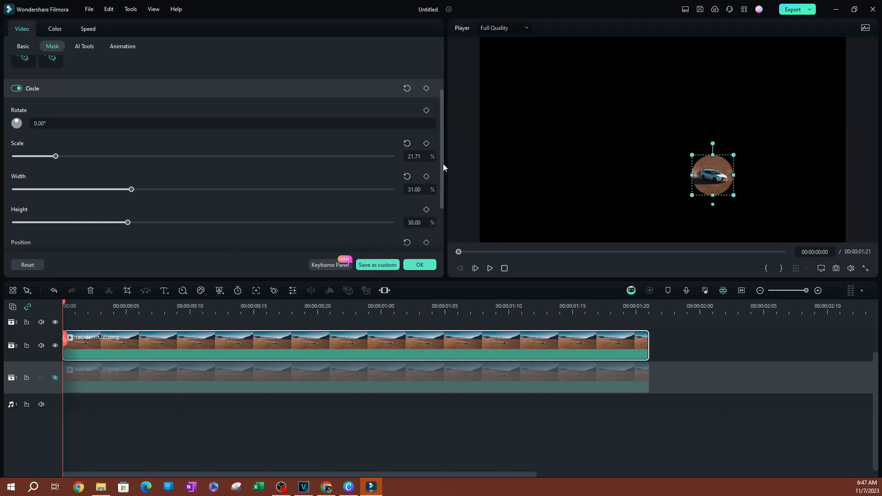
scroll("down", 3)
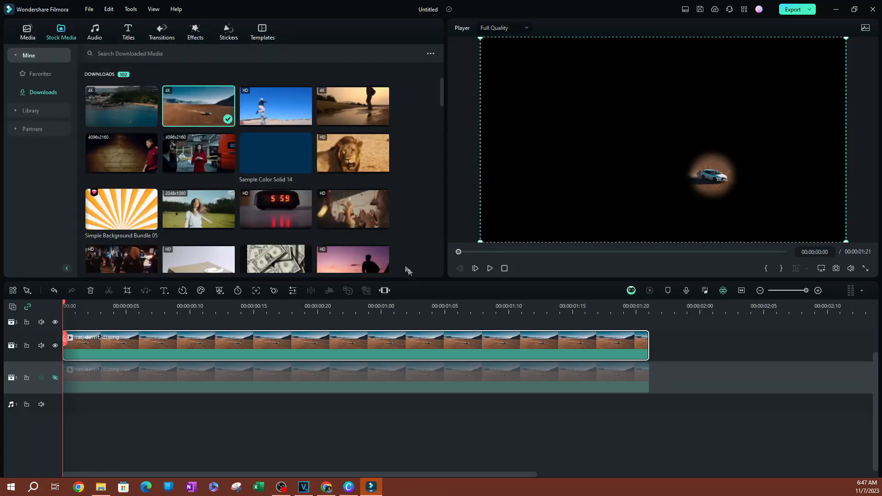
mouse_move(56, 378)
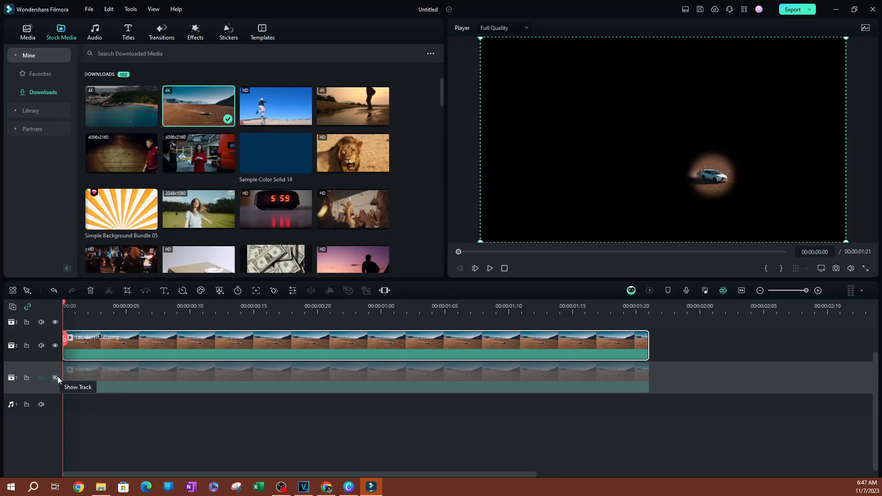
- Unhide track 1 so the full desert scene shows behind the circle-masked clip
left_click(54, 378)
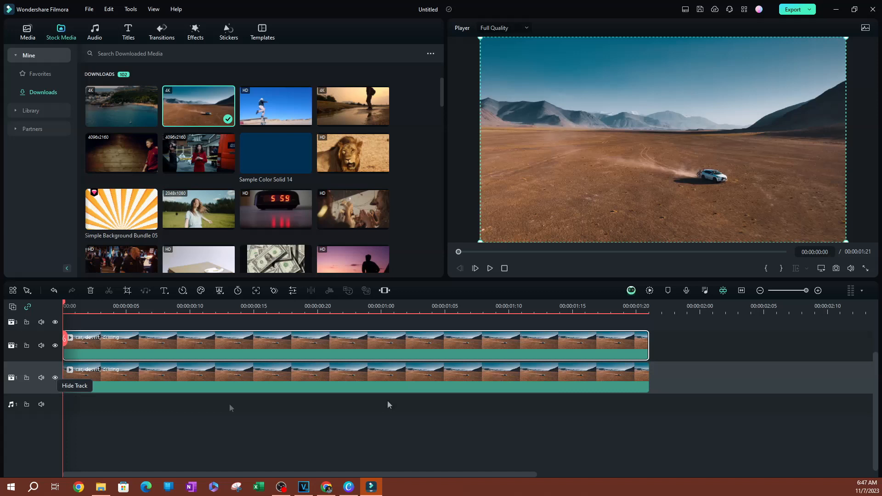
mouse_move(522, 253)
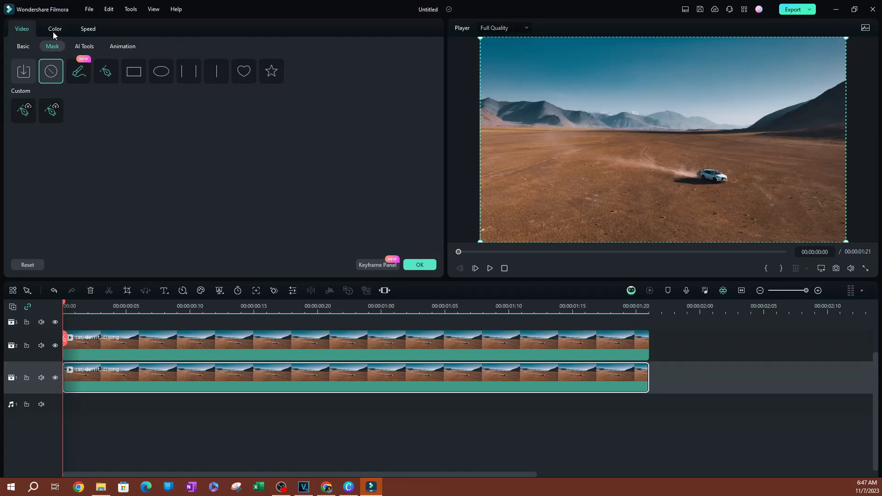
- Drop the bottom clip's Exposure to -100 in Color > Basic and preview the spotlight
left_click(54, 28)
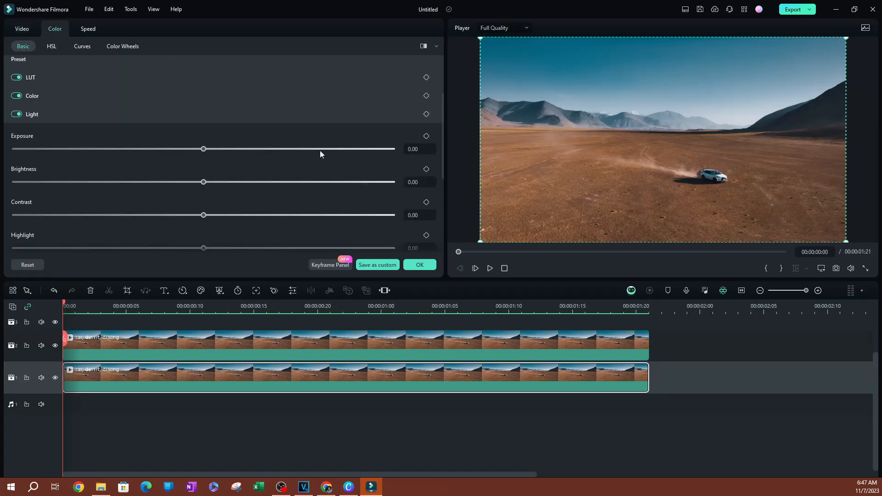
mouse_move(170, 175)
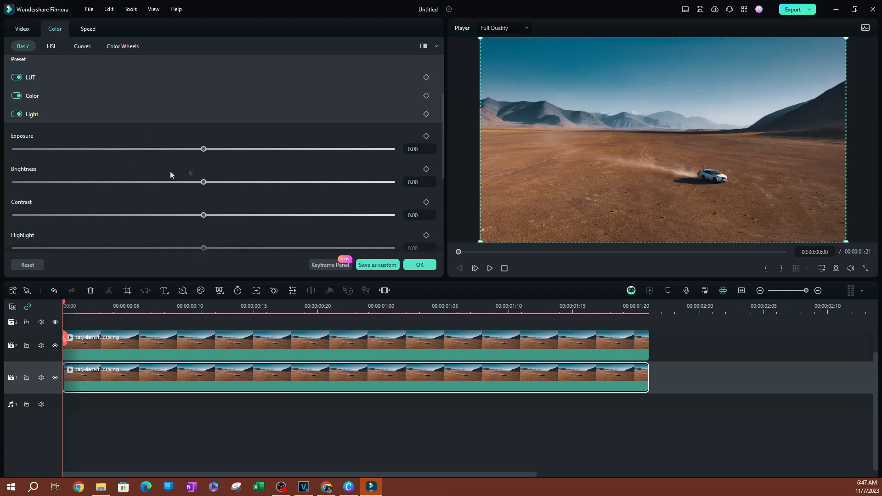
mouse_move(204, 149)
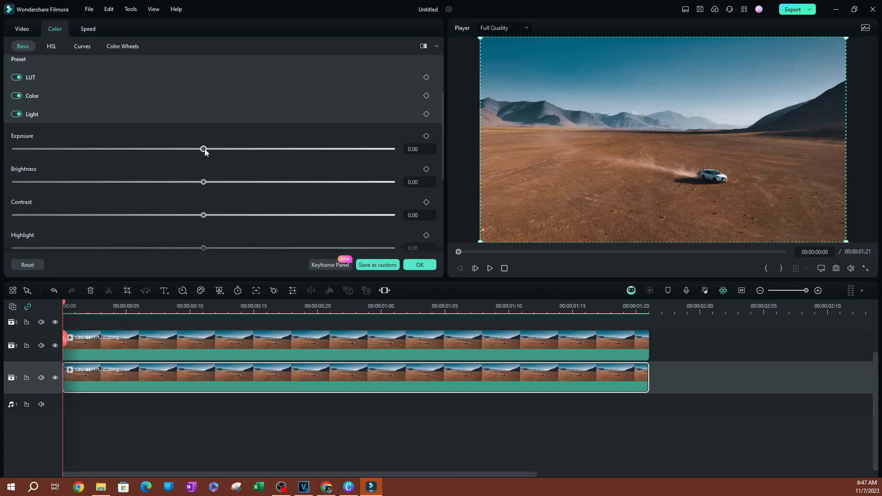
left_click_drag(204, 149, 119, 148)
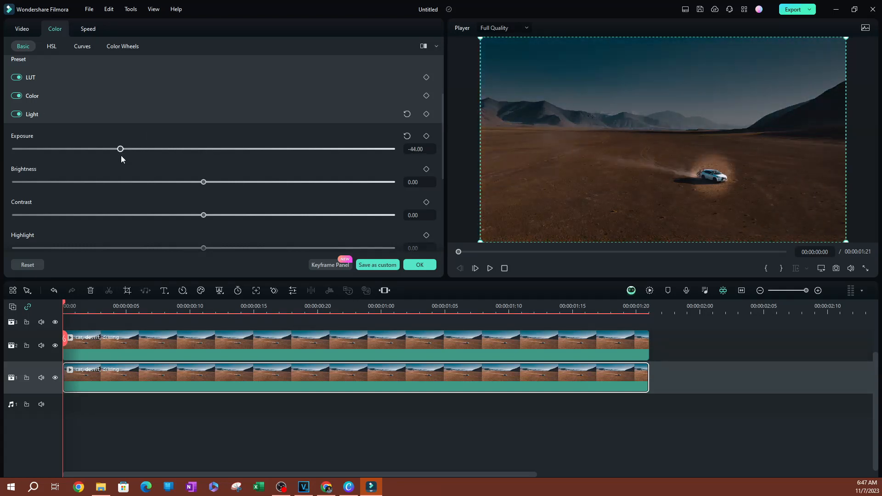
left_click_drag(119, 149, 12, 149)
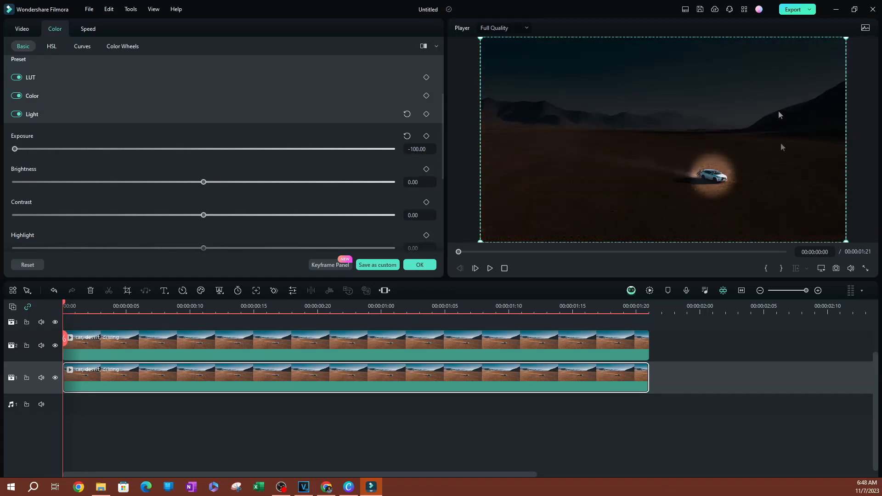
mouse_move(697, 181)
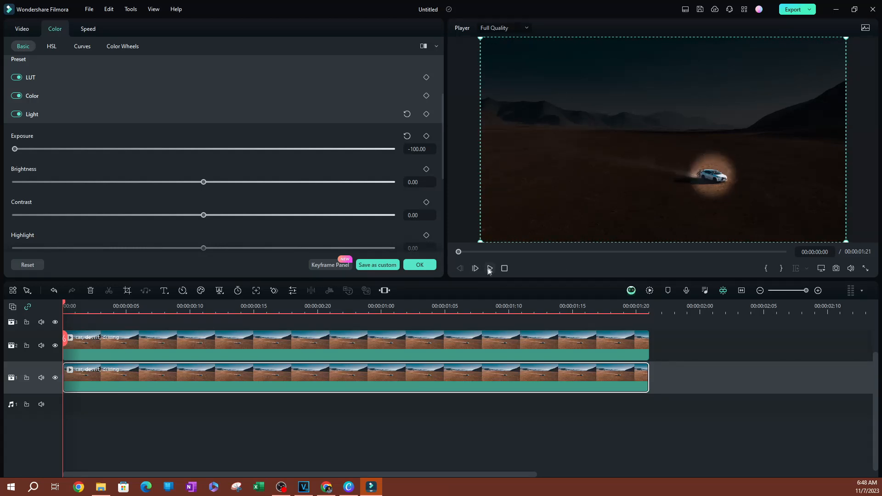
left_click(474, 269)
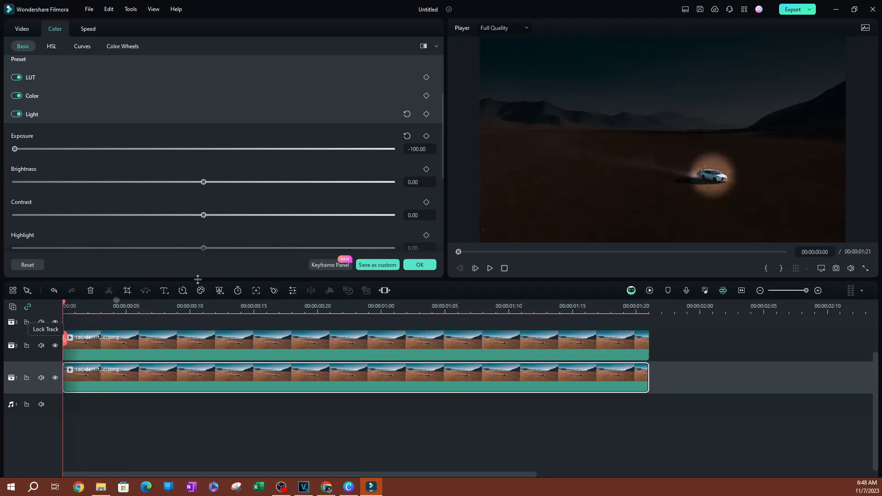
mouse_move(394, 238)
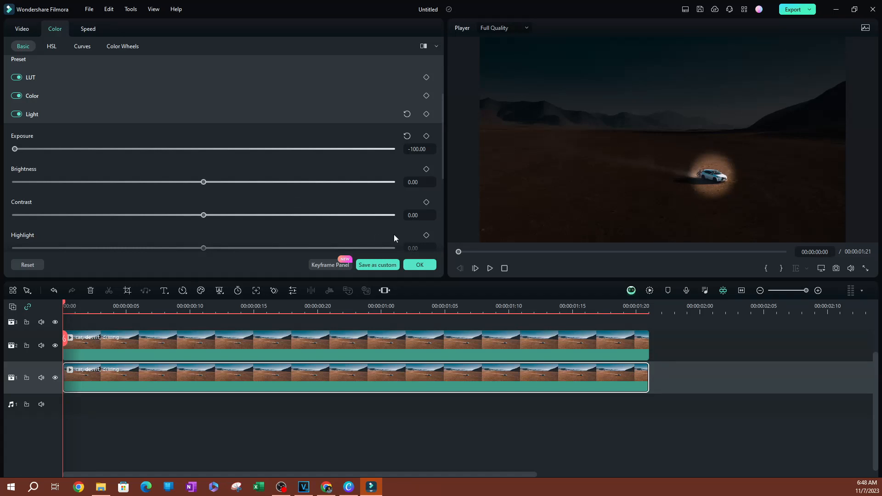
- Keyframe Exposure from 0 at 00:00 to -100 two frames later, then preview
left_click(407, 136)
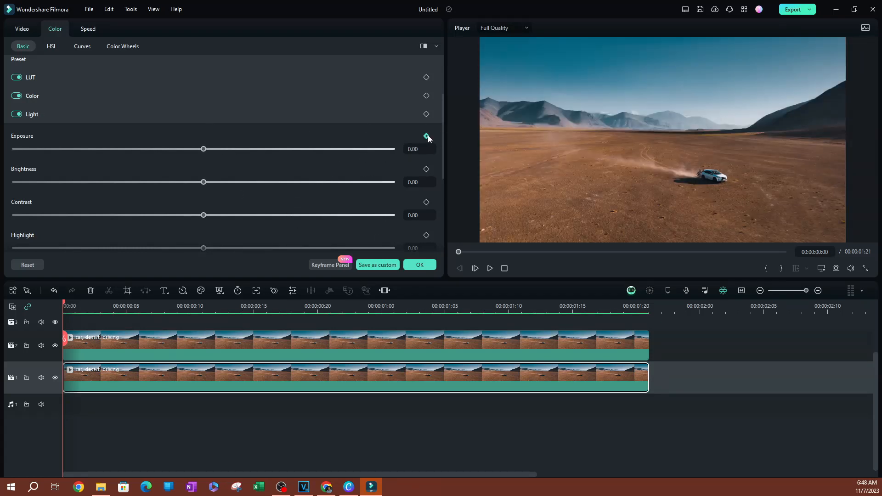
left_click(426, 136)
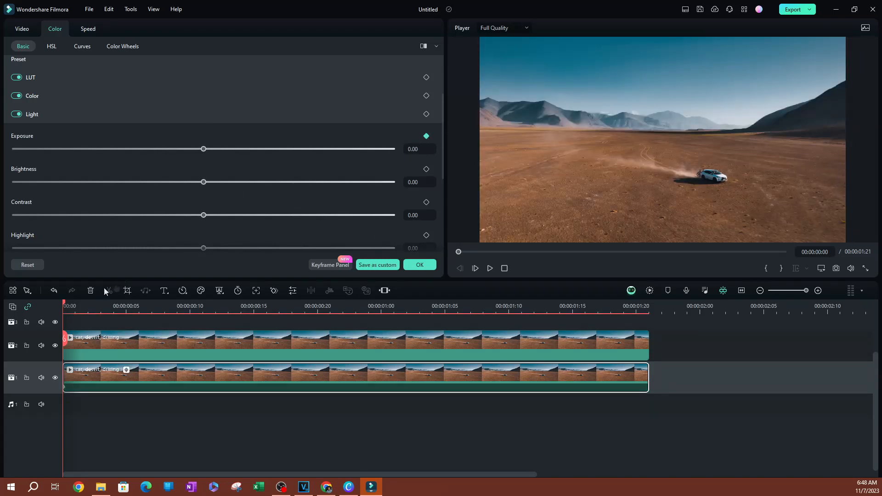
left_click(89, 305)
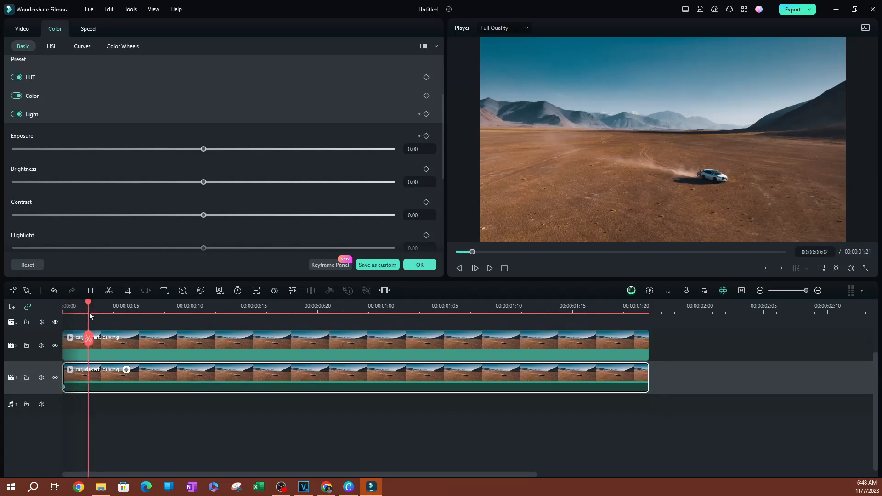
left_click_drag(203, 148, 18, 149)
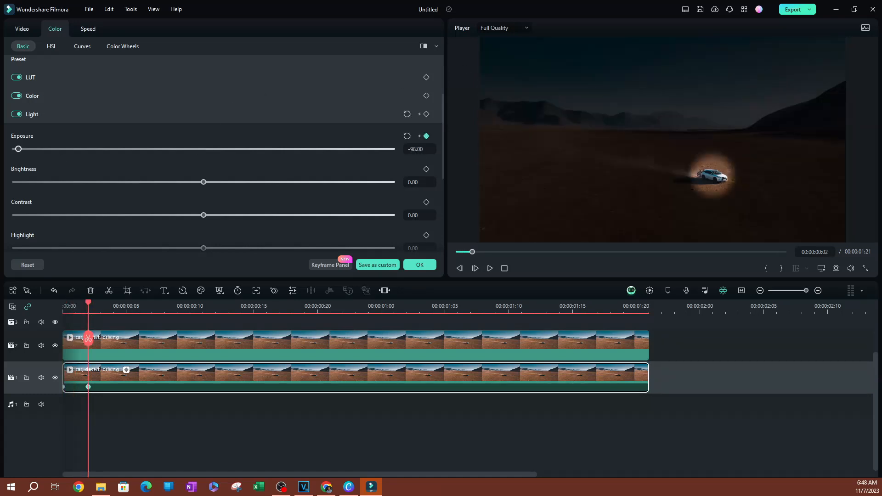
left_click_drag(19, 149, 13, 148)
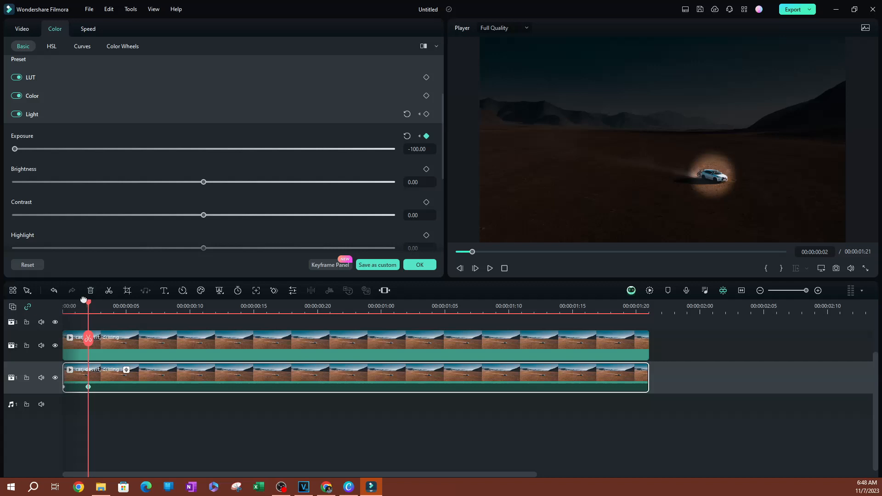
left_click(488, 268)
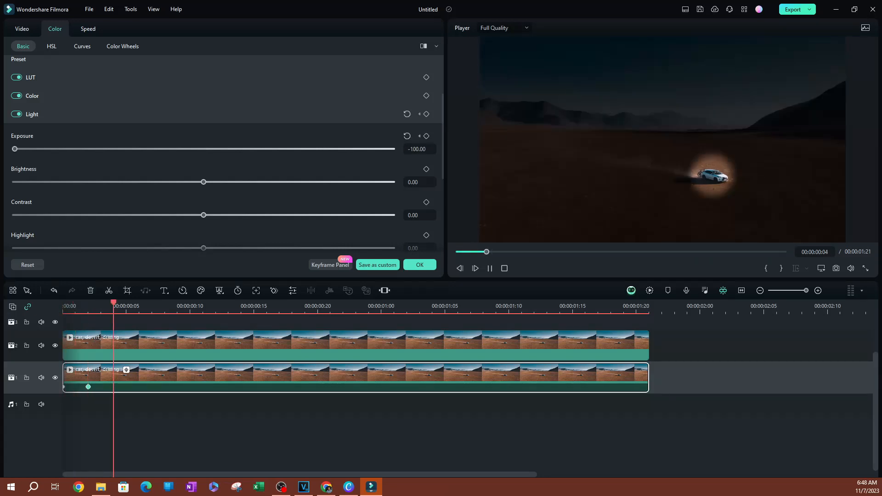